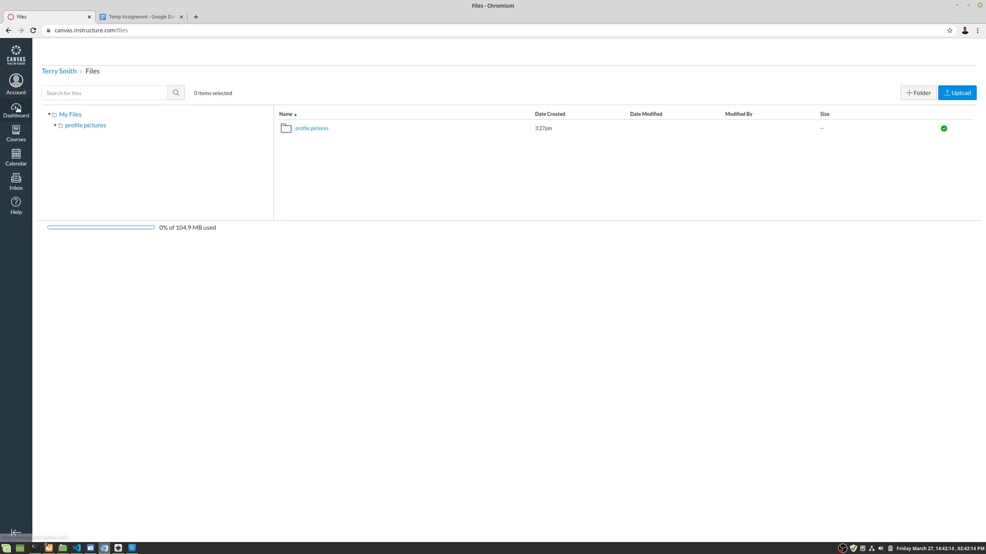
Briefly open and close the Courses list and the Account menu
left_click(16, 133)
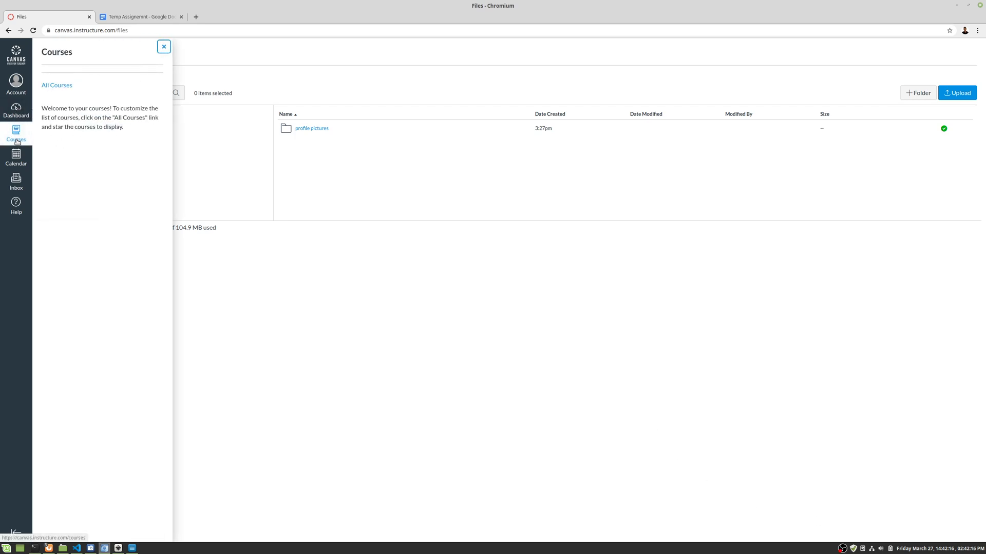
left_click(163, 47)
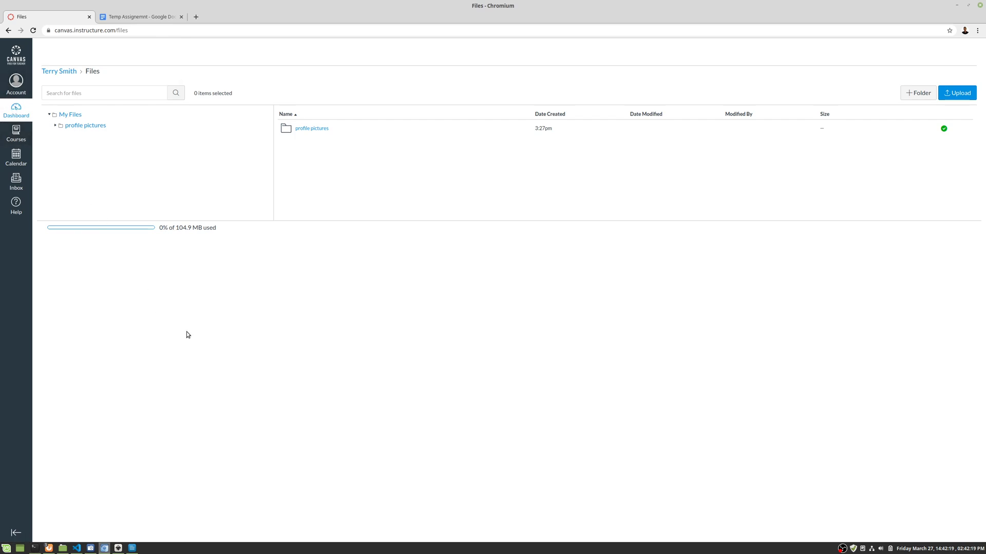
mouse_move(16, 110)
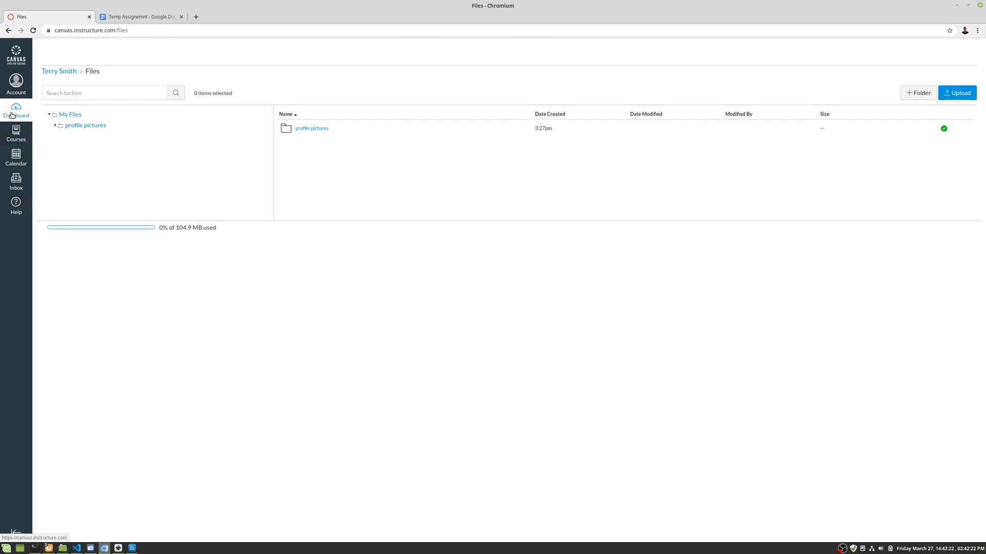
left_click(16, 83)
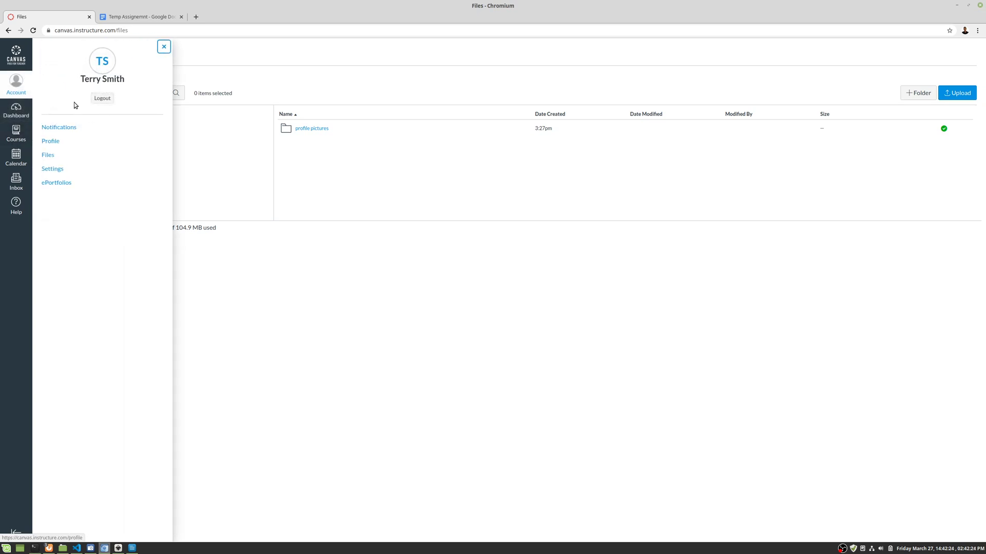
left_click(163, 47)
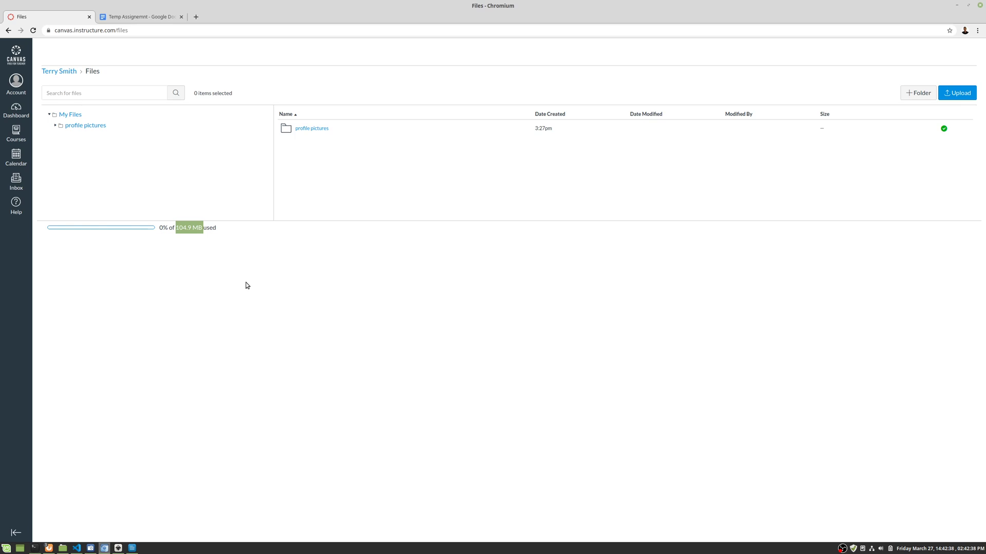
mouse_move(456, 171)
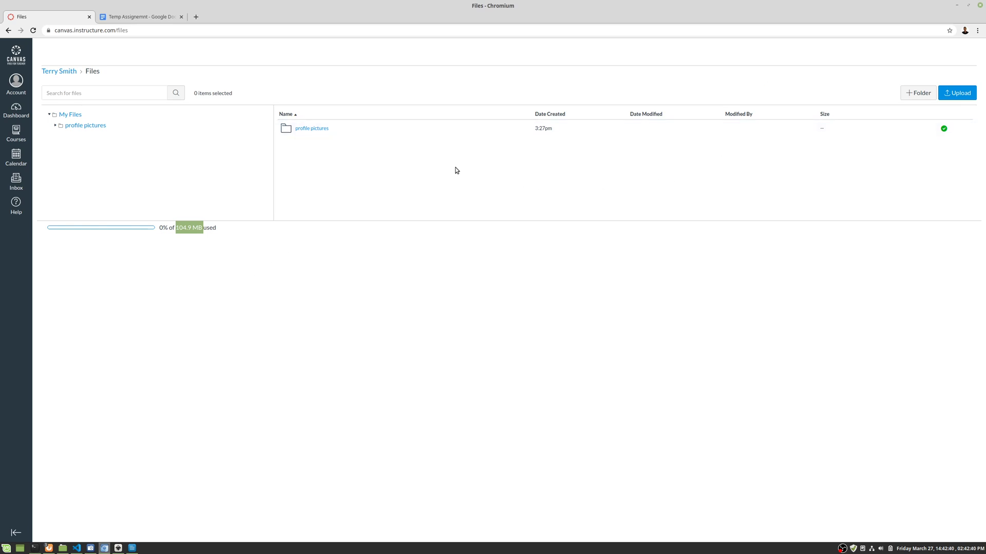
mouse_move(841, 109)
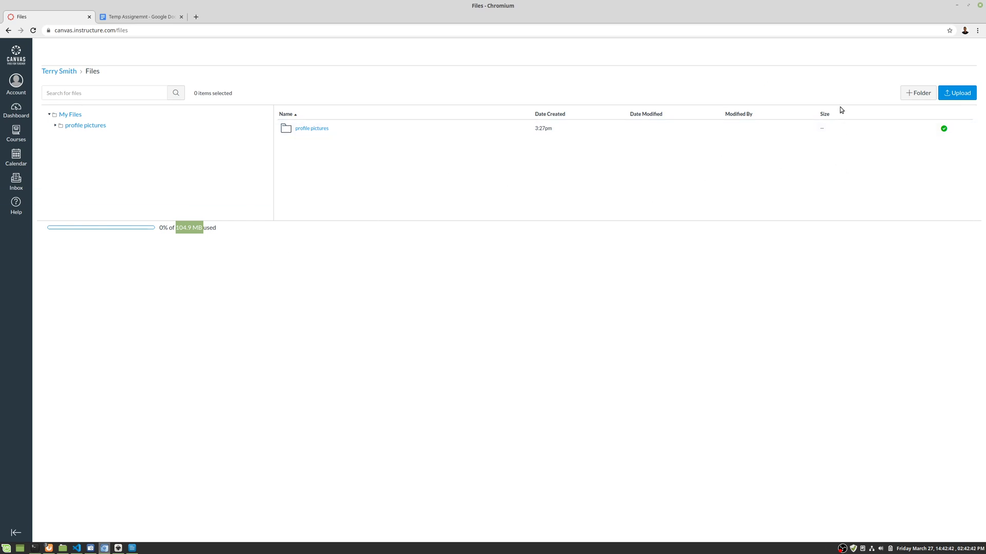
mouse_move(343, 183)
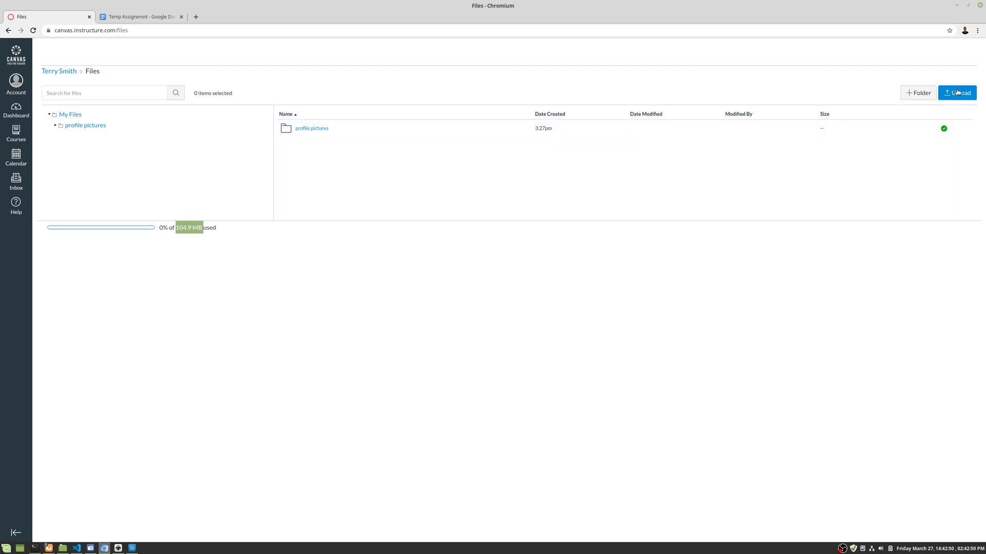
Add a folder named 'Project' to My Files and view its actions menu
left_click(917, 93)
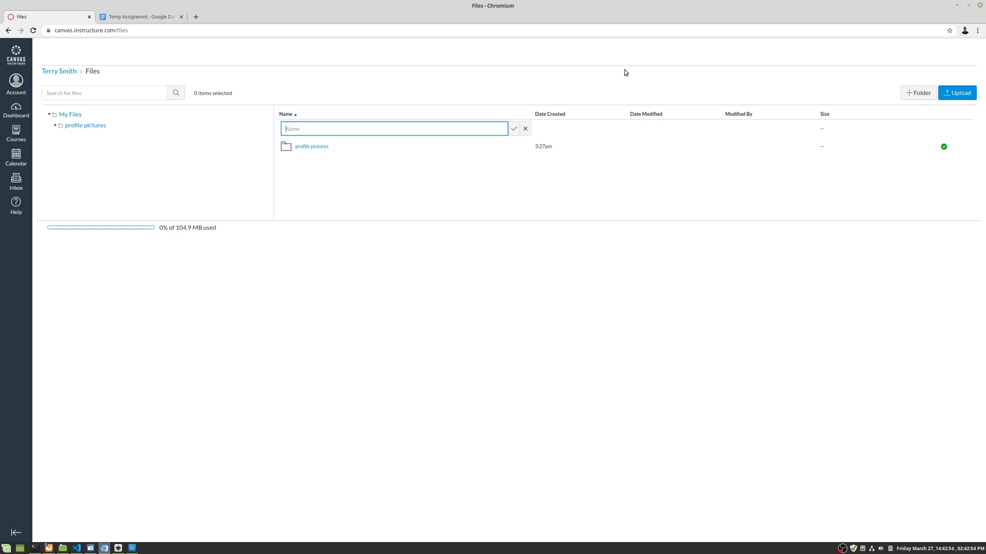
type("Project")
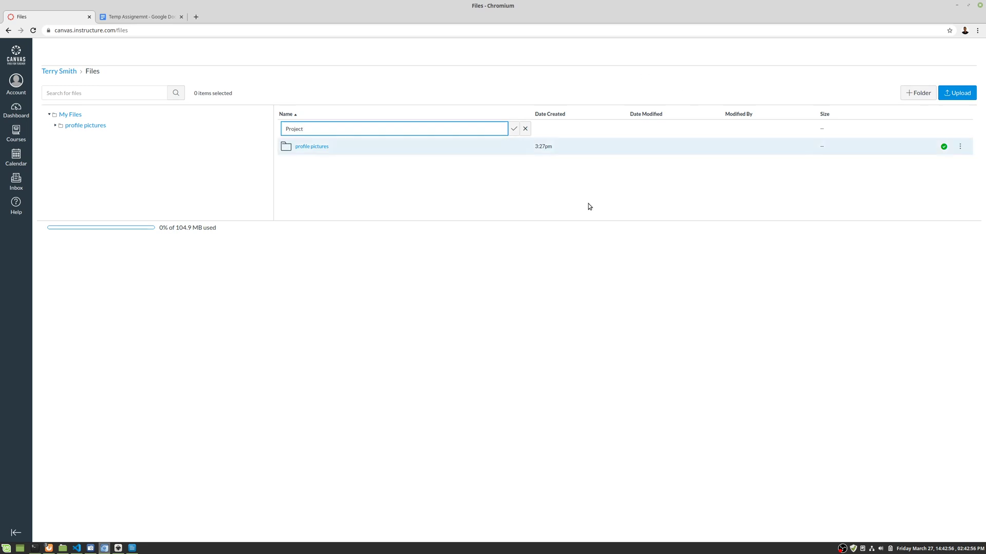
left_click(513, 128)
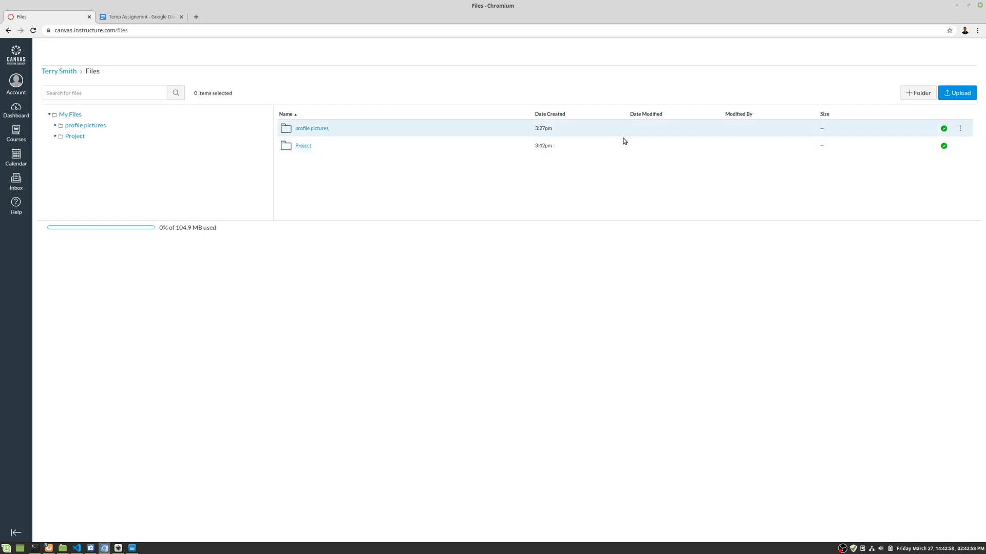
mouse_move(303, 145)
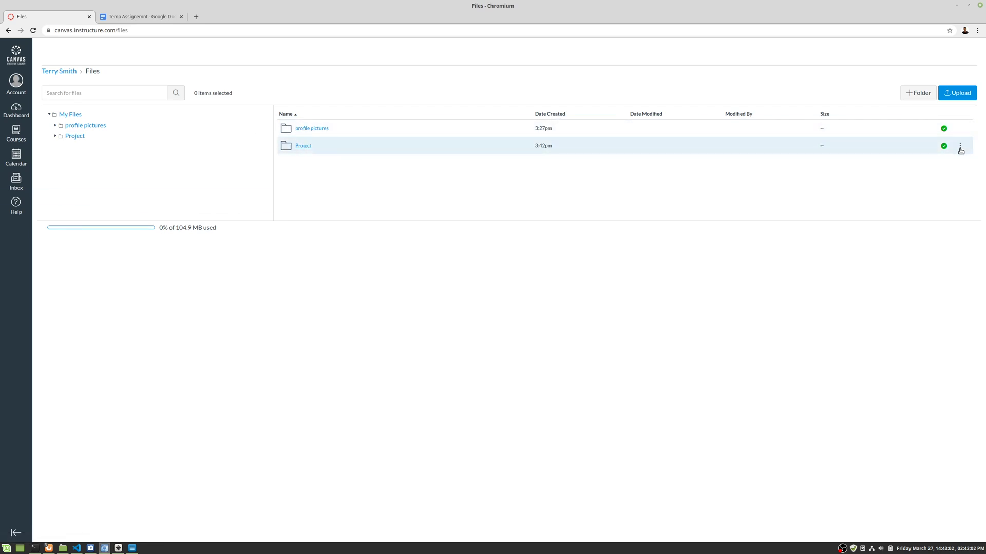
left_click(960, 145)
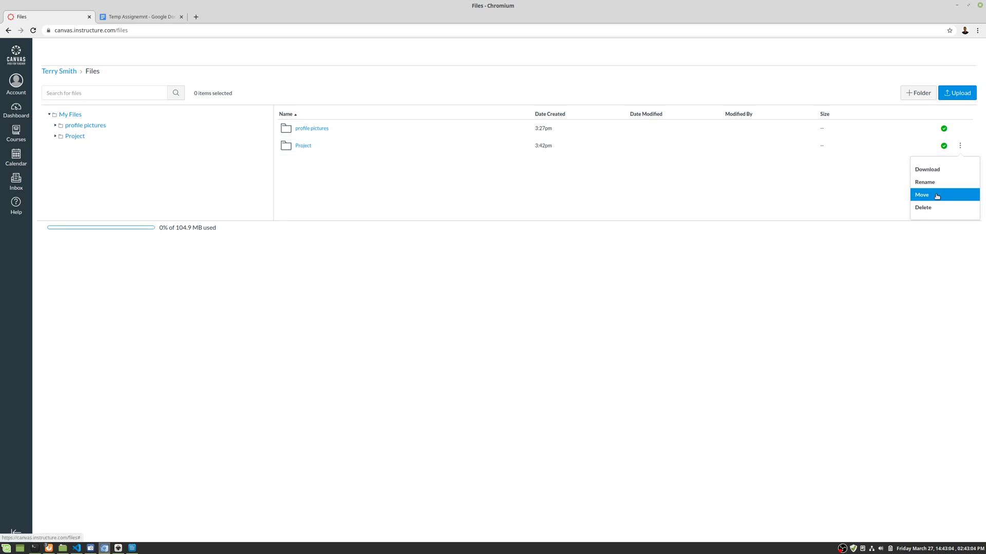
mouse_move(420, 221)
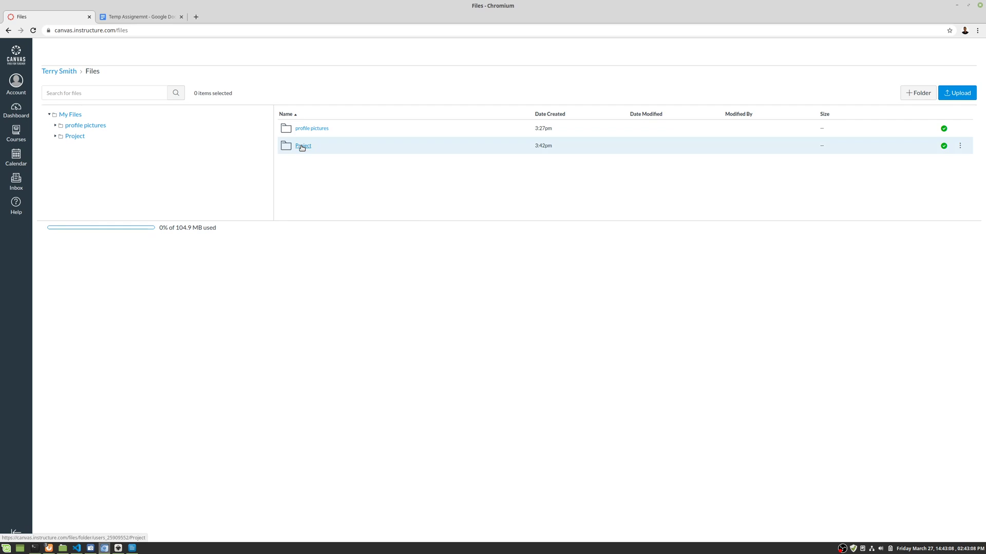
Open the empty 'Project' folder from the file list
left_click(303, 145)
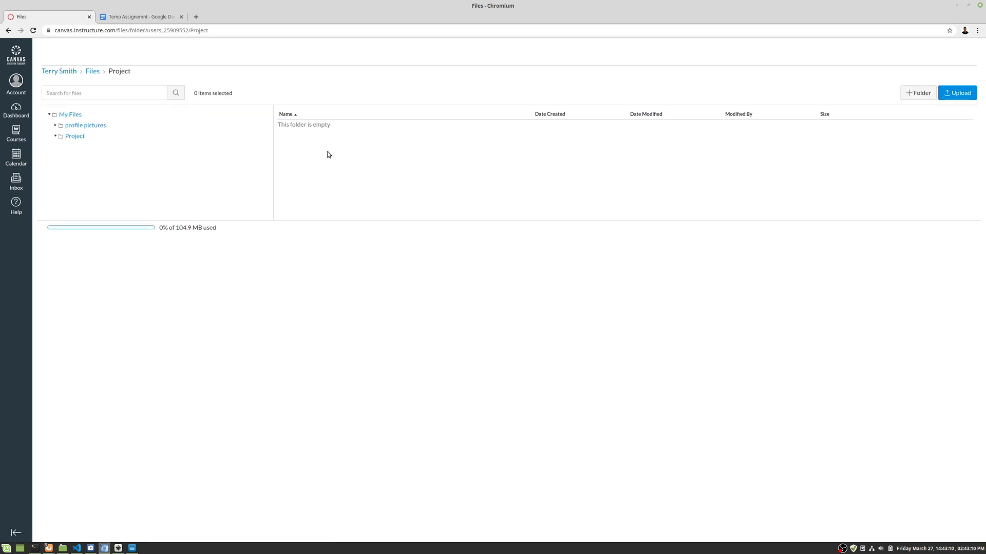
mouse_move(92, 71)
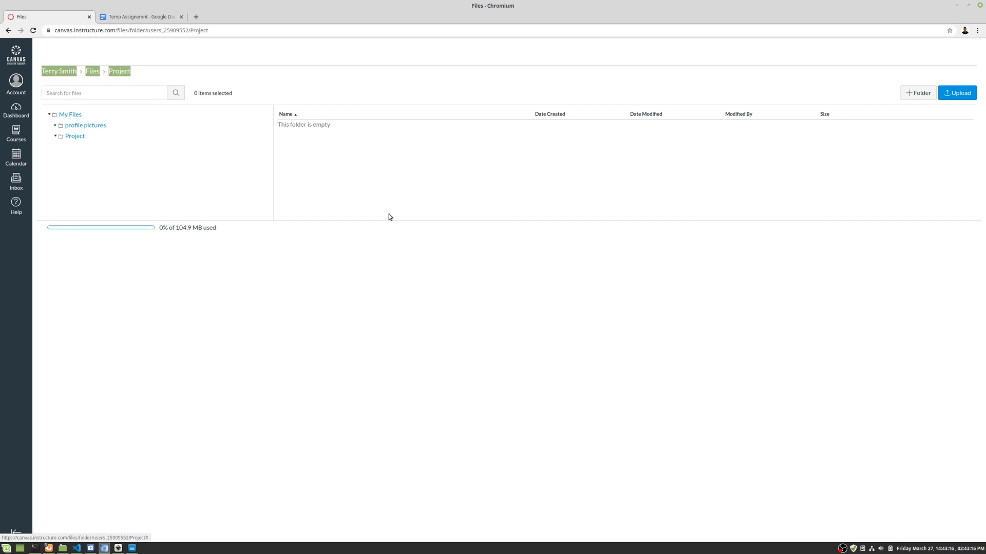
Upload Frank_Point.png from Downloads into the Project folder
left_click(957, 93)
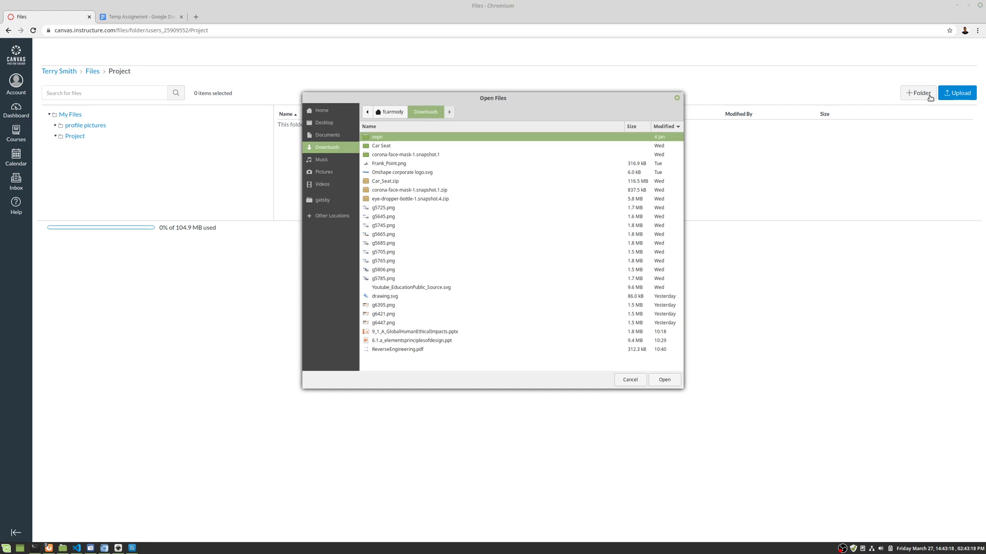
mouse_move(406, 274)
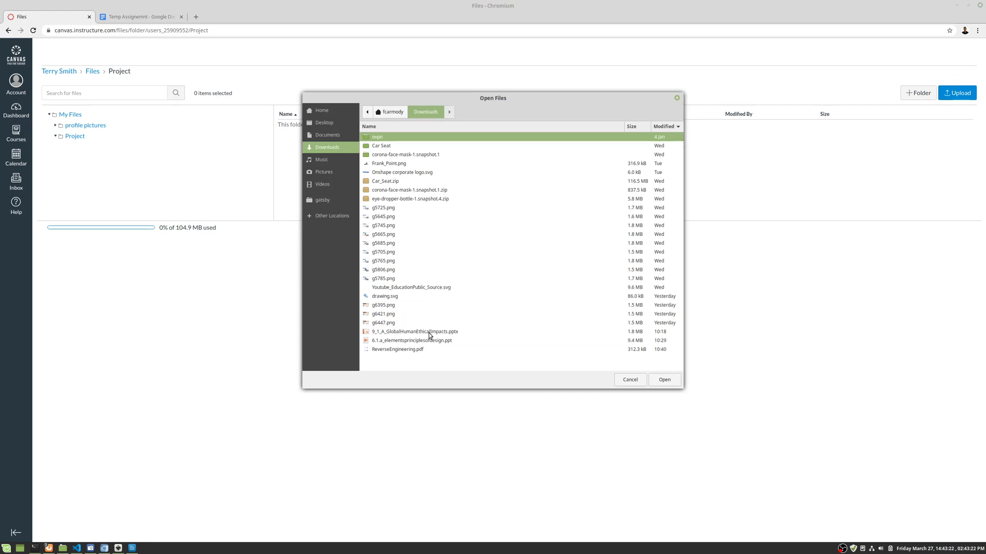
left_click(390, 164)
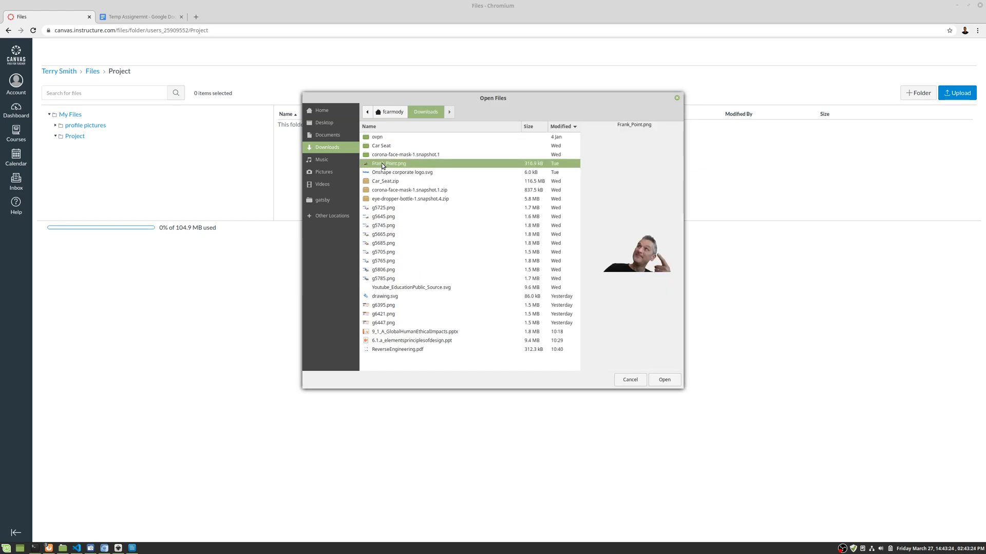
left_click(664, 380)
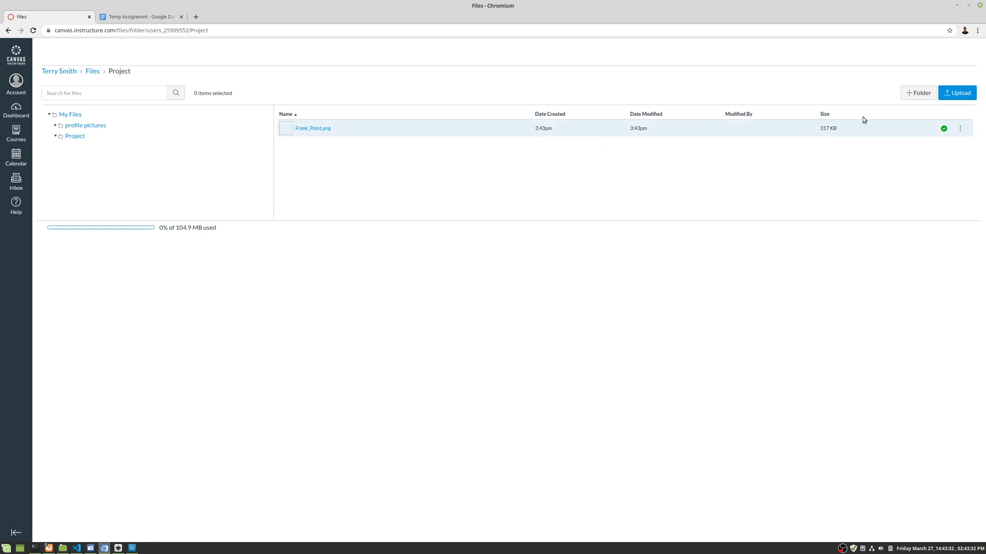
left_click(959, 128)
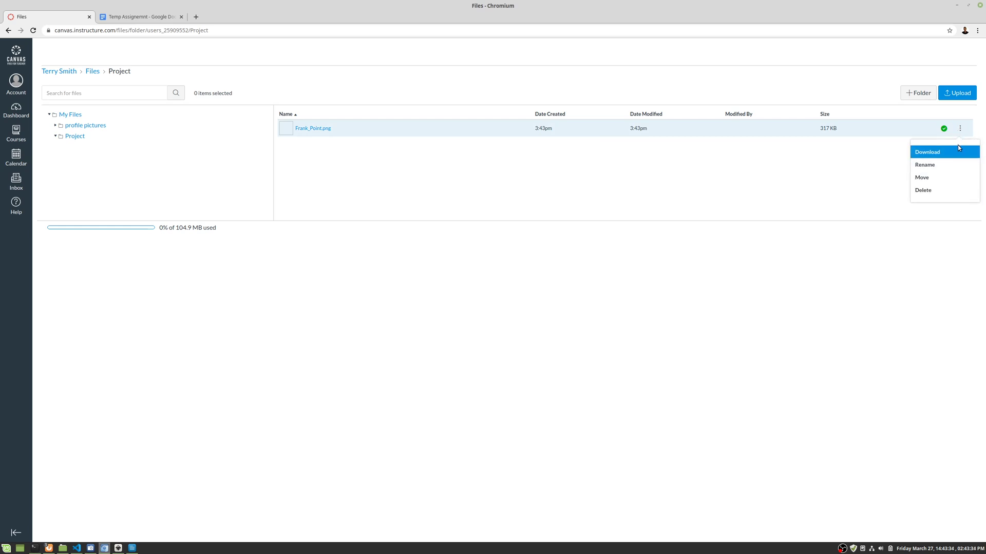
mouse_move(922, 177)
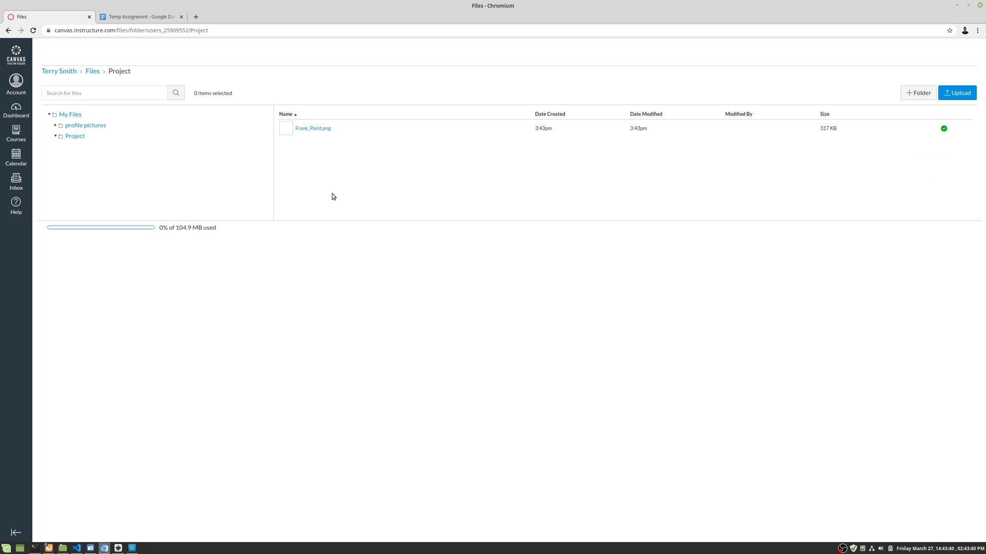
mouse_move(367, 328)
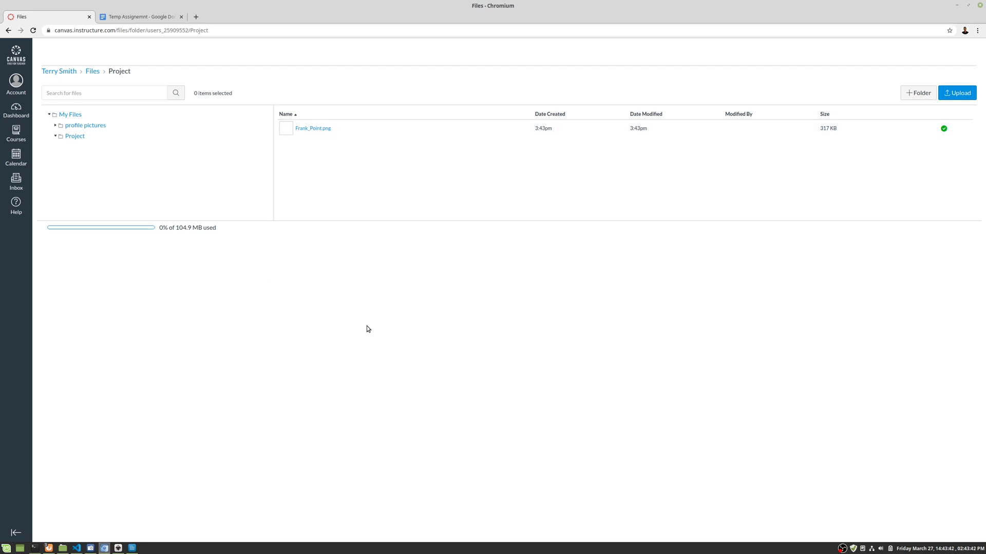